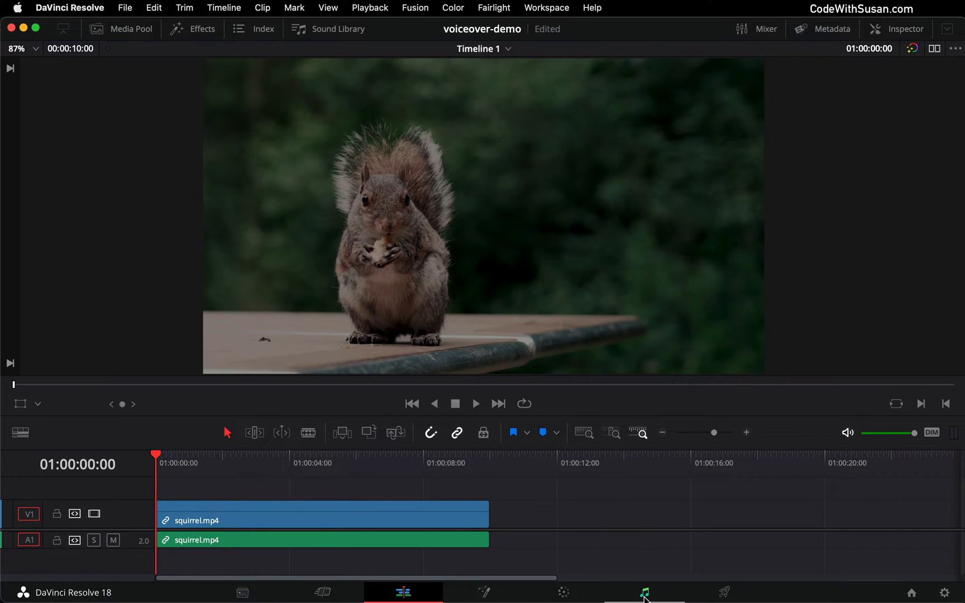
# Switch to the Fairlight audio page of the voiceover-demo project
pyautogui.click(643, 592)
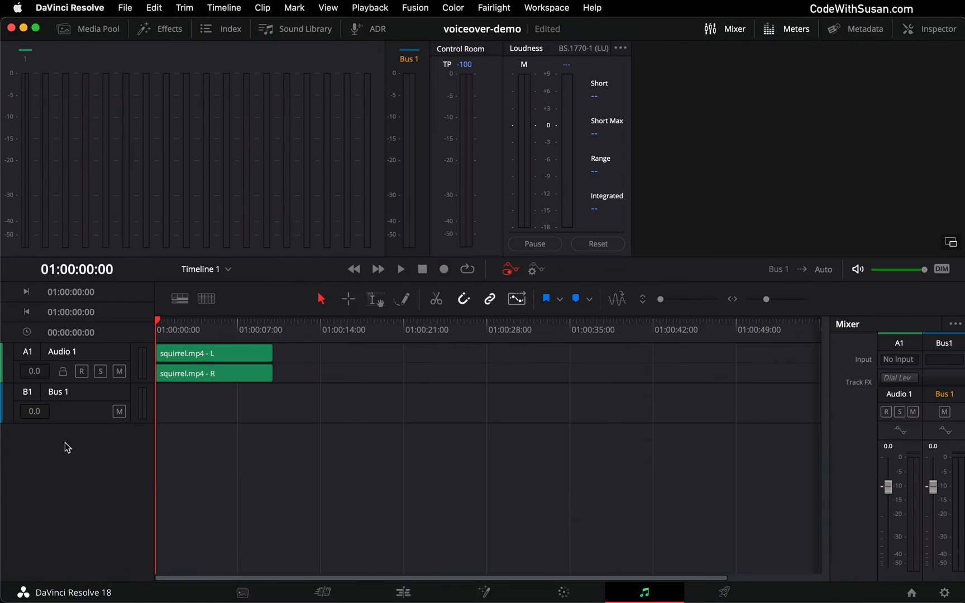
pyautogui.moveTo(65, 462)
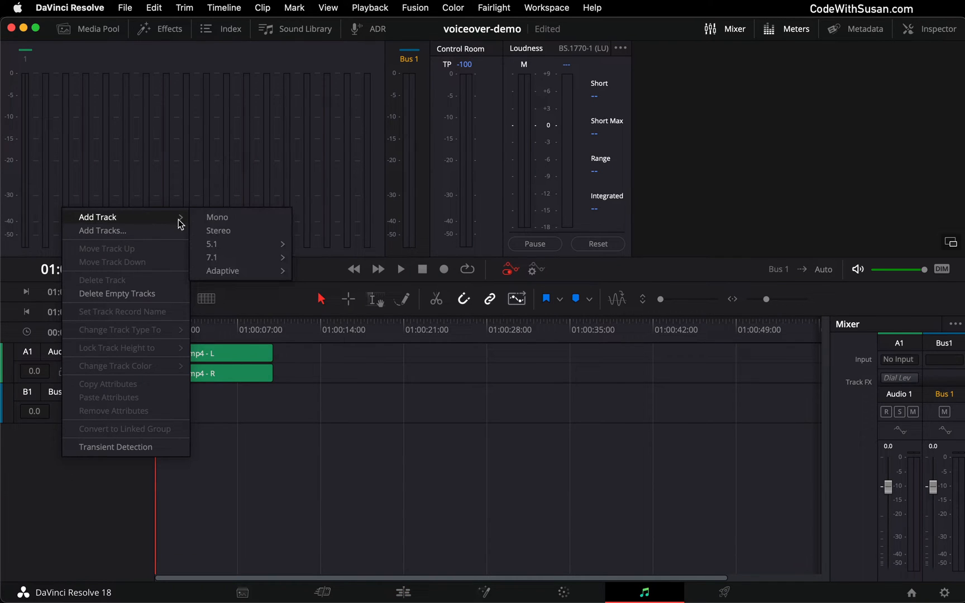
# Add a mono audio track A2 below Audio 1 and rename it 'Voiceover'
pyautogui.click(218, 230)
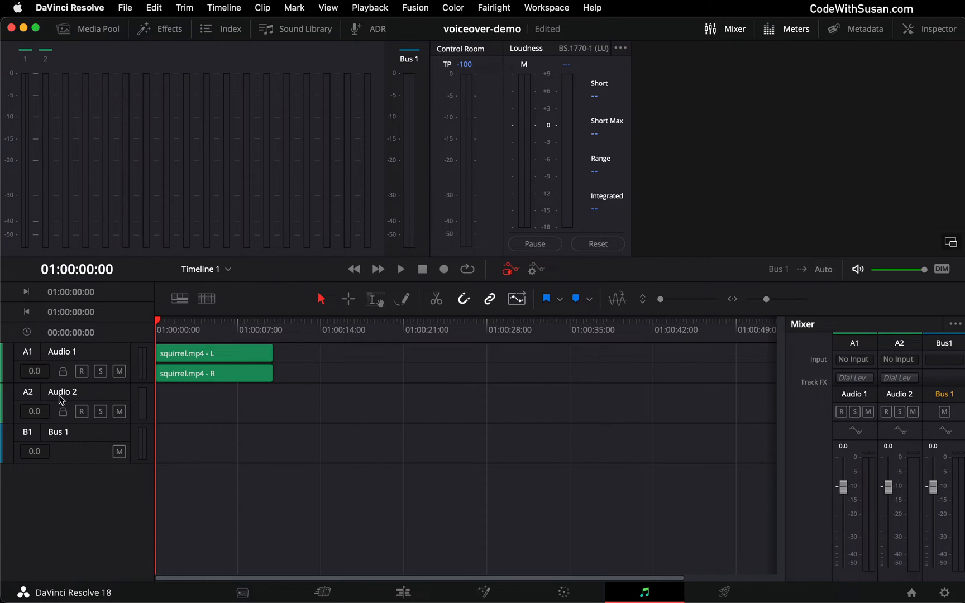
pyautogui.click(62, 392)
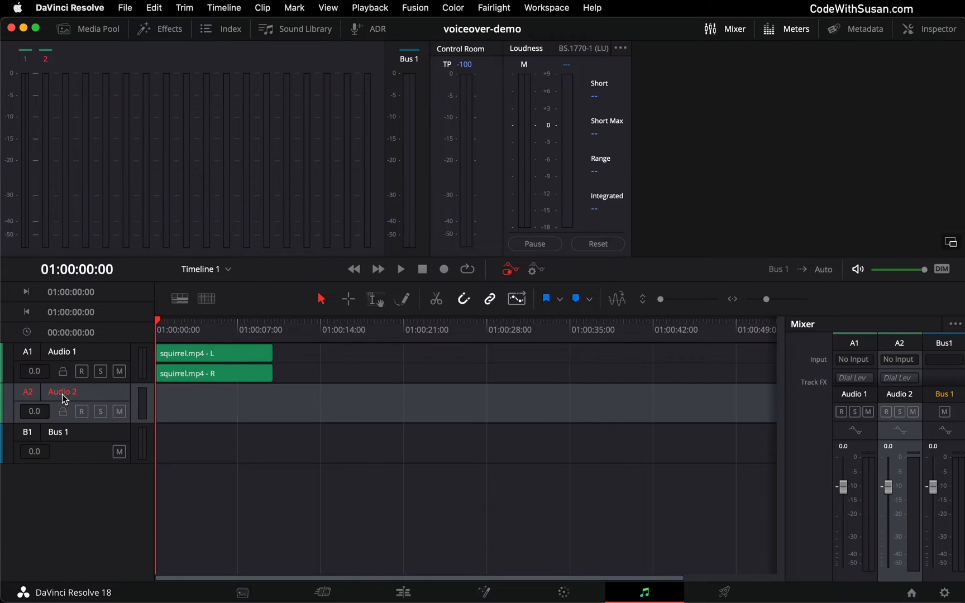
pyautogui.write('Voiceover')
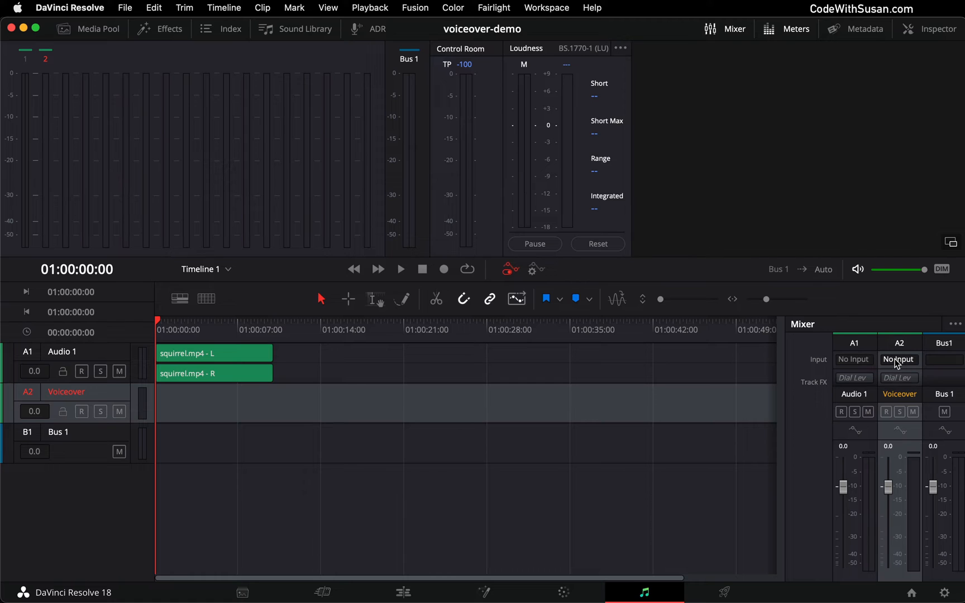
# Patch Scarlett Solo USB input 1 as the source for the A2 Voiceover track in the Mixer
pyautogui.click(899, 360)
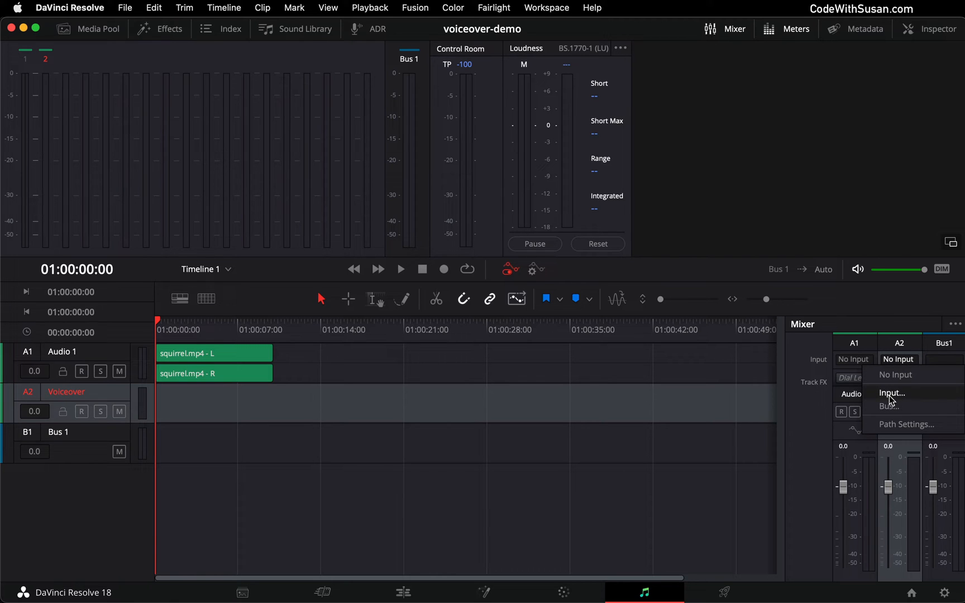
pyautogui.click(891, 394)
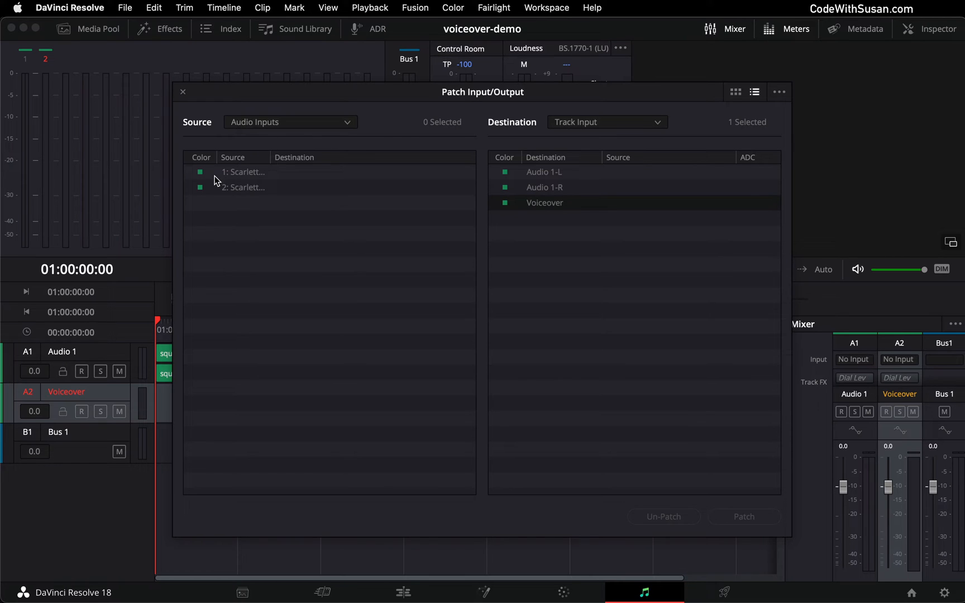
pyautogui.moveTo(243, 180)
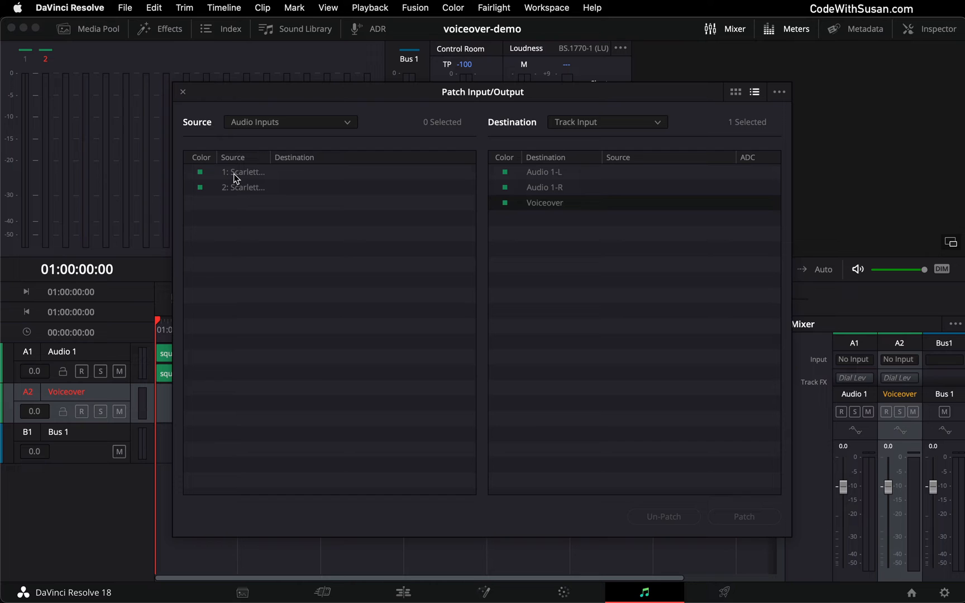
pyautogui.click(243, 172)
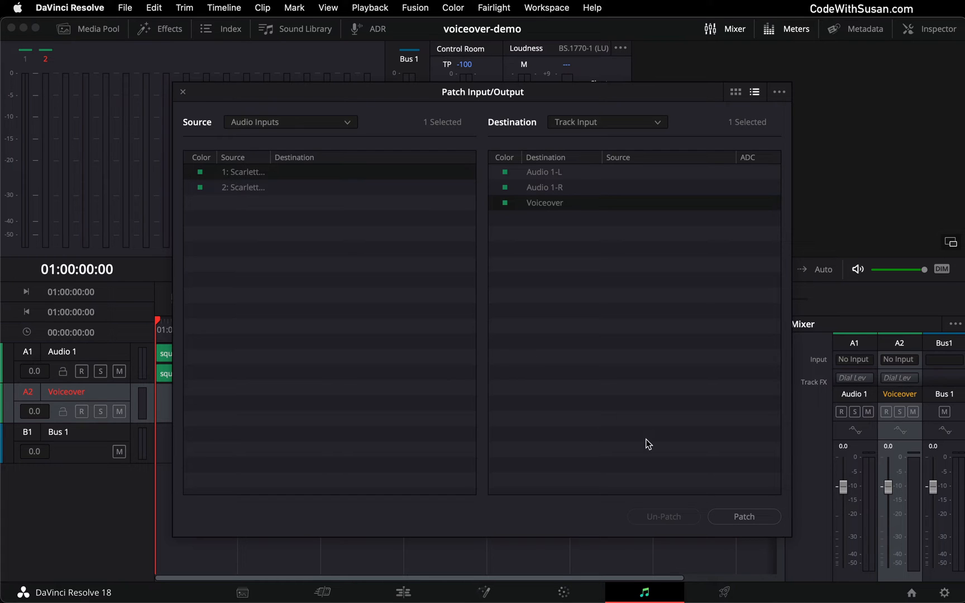
pyautogui.click(742, 516)
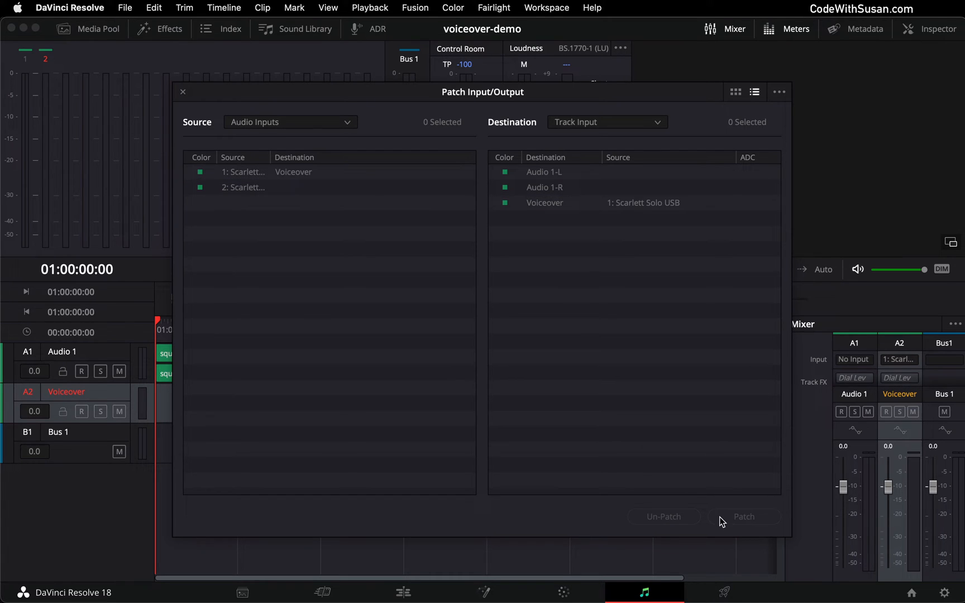
pyautogui.click(183, 92)
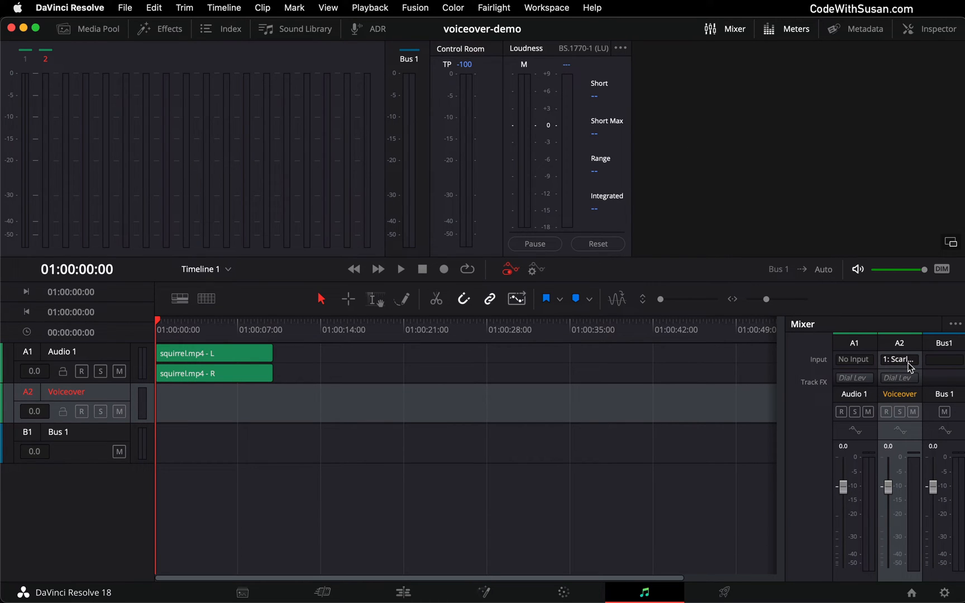
# Arm the A2 Voiceover track for record so live microphone input shows on its meters
pyautogui.click(81, 411)
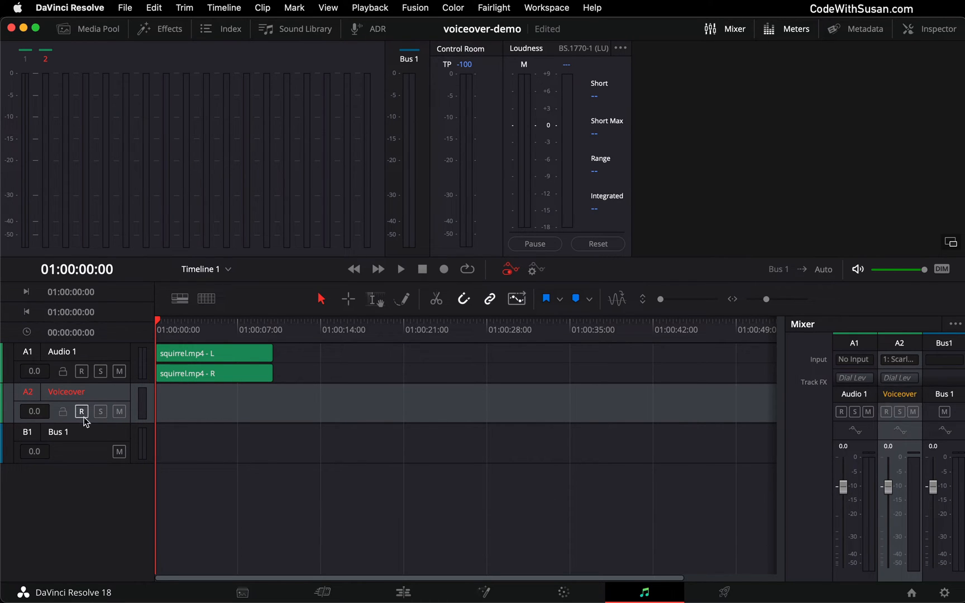
pyautogui.moveTo(82, 411)
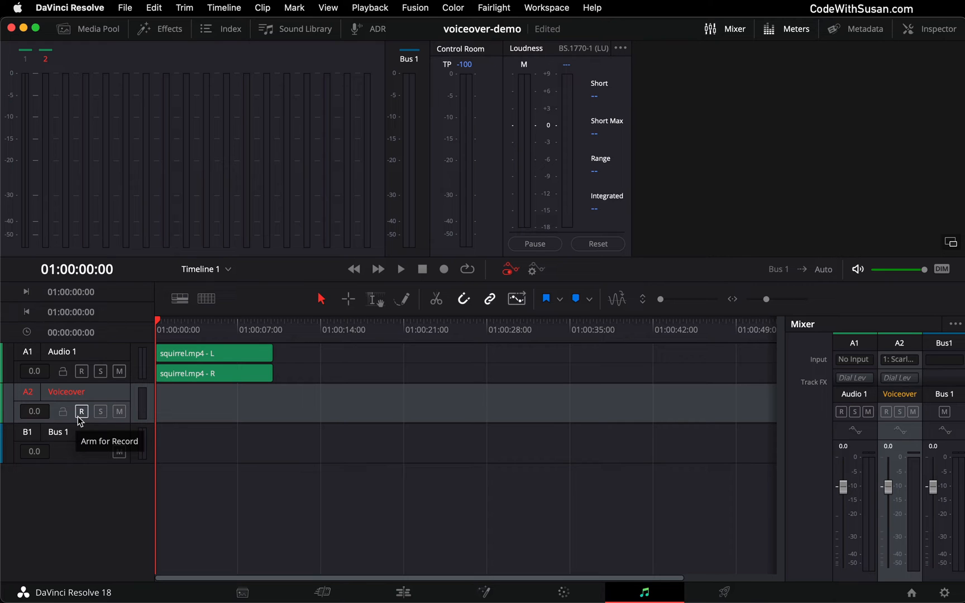
pyautogui.click(81, 412)
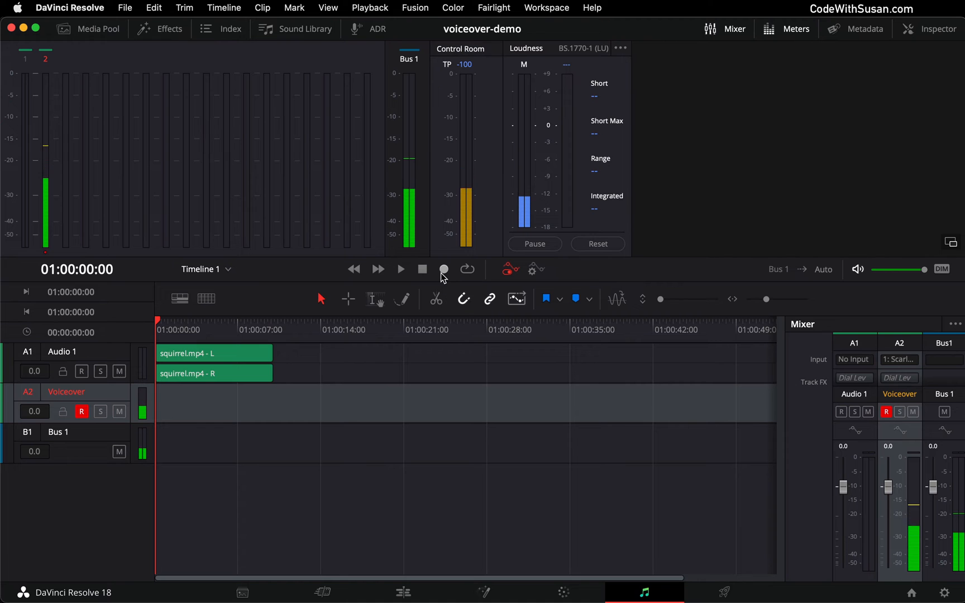
# Record a voiceover clip onto A2 under the squirrel video and verify it on the Edit page
pyautogui.click(444, 269)
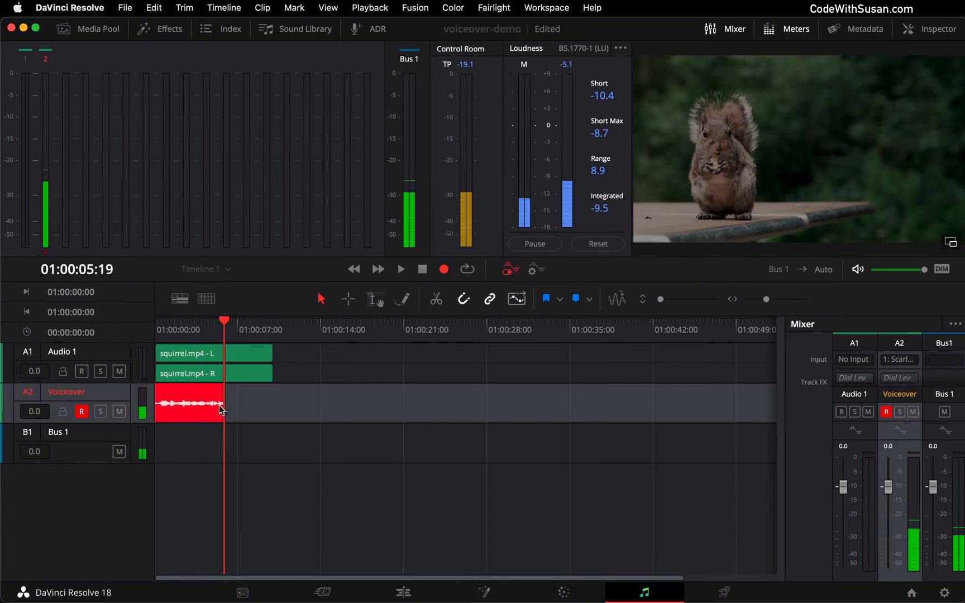
pyautogui.click(422, 269)
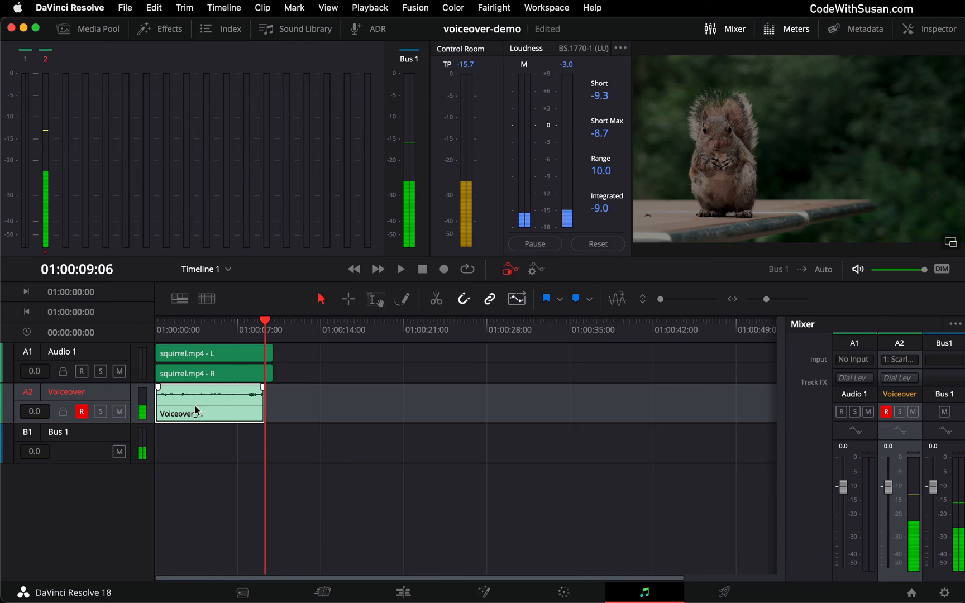
pyautogui.click(402, 591)
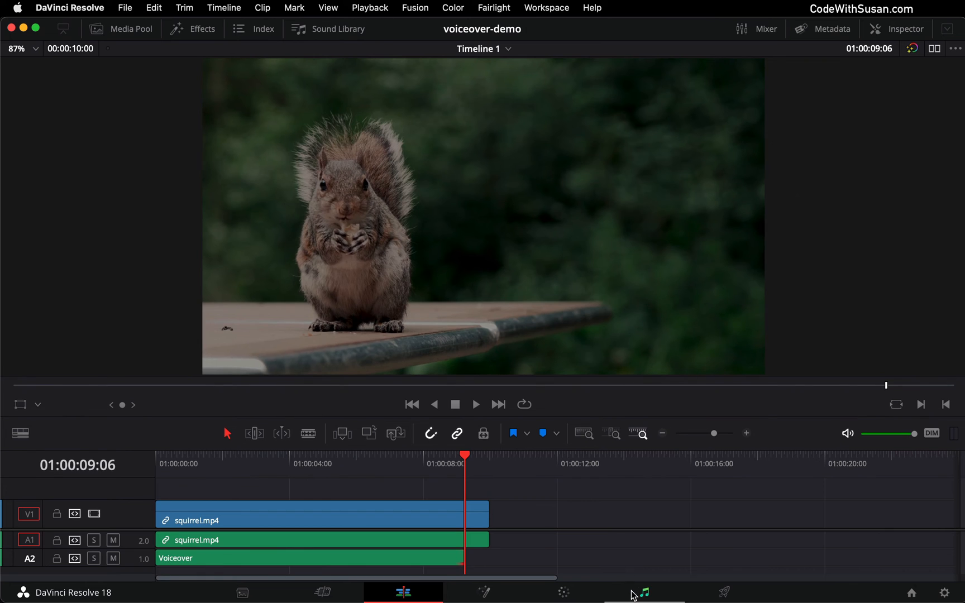
pyautogui.click(642, 592)
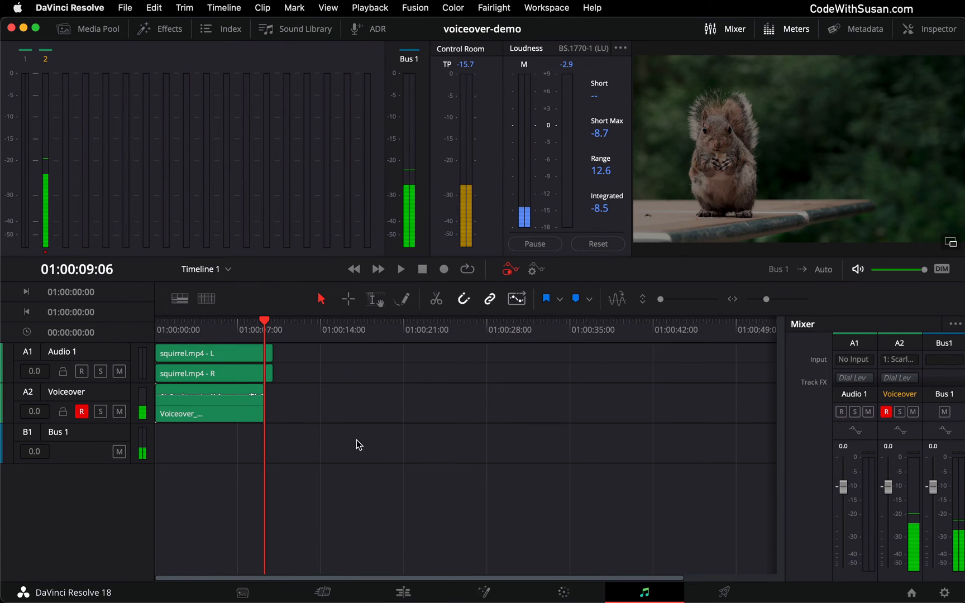
pyautogui.click(118, 411)
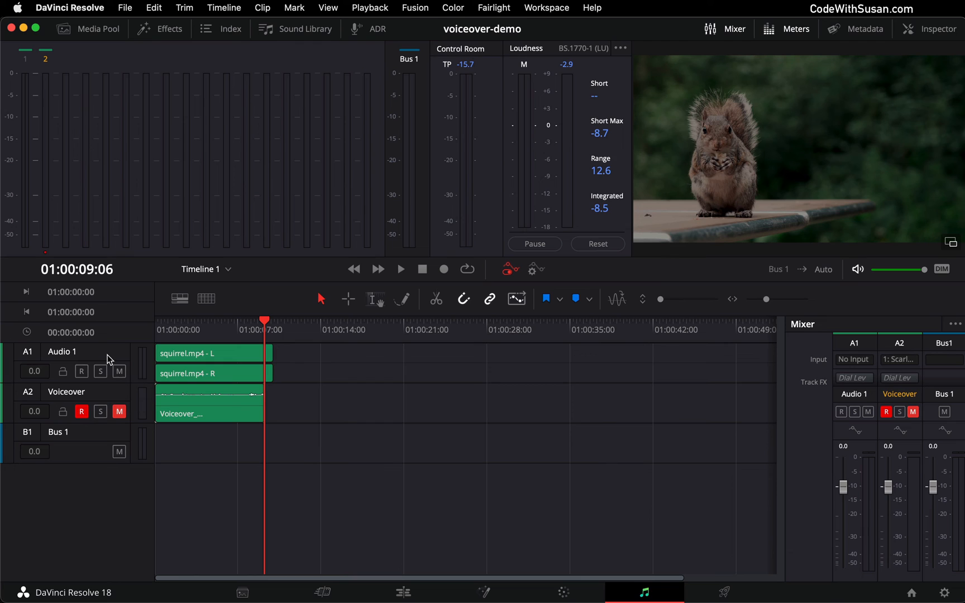
pyautogui.moveTo(111, 358)
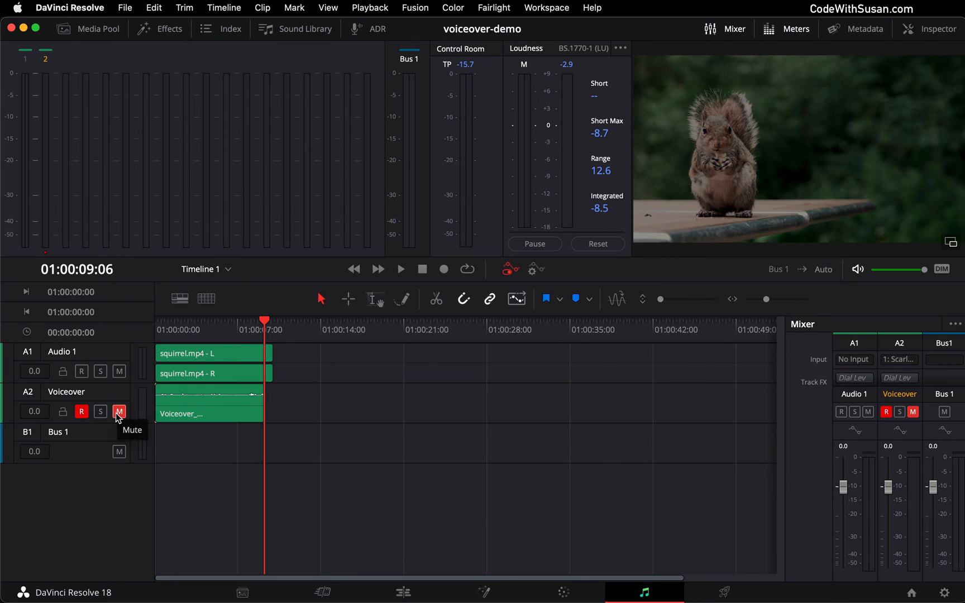
pyautogui.click(118, 411)
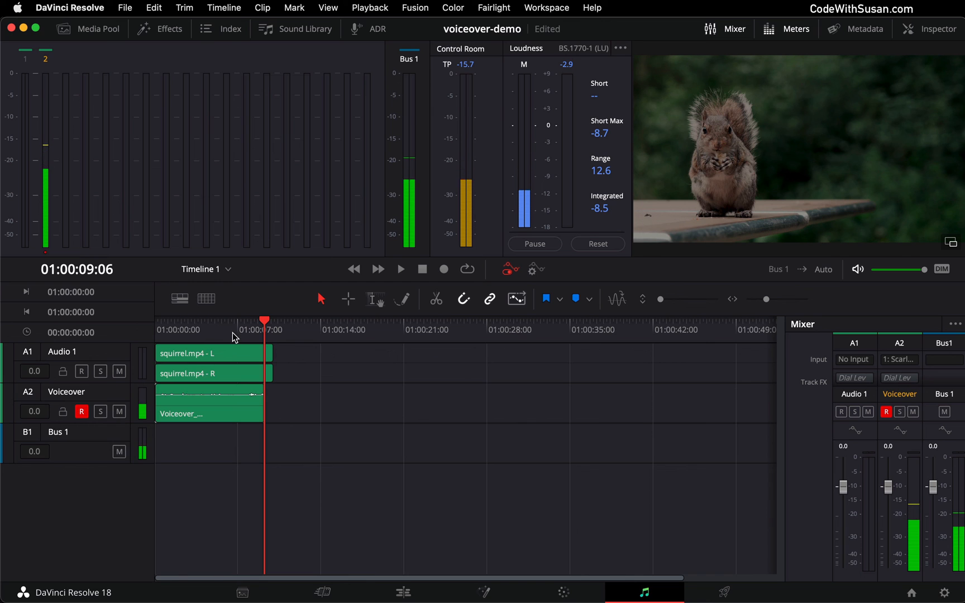